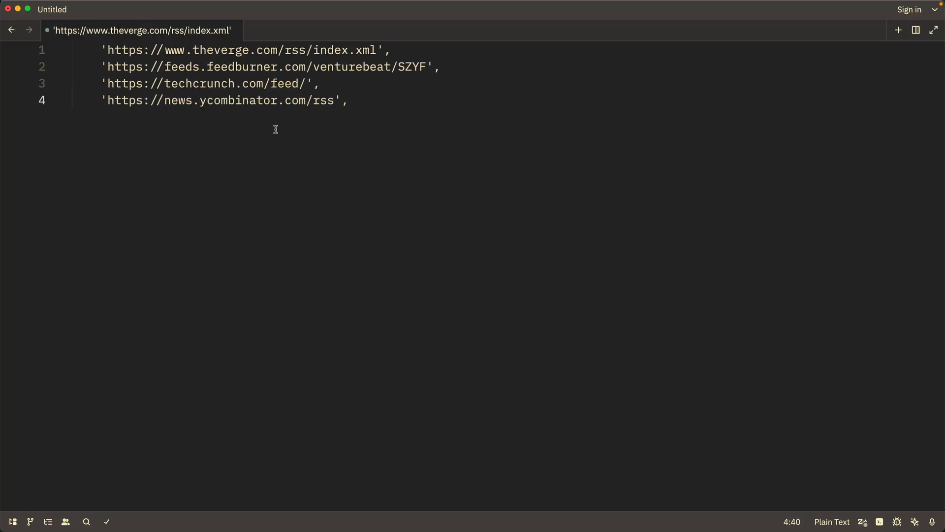
- Add the # Tech and # Business & Economy feed URL lists and scroll through to check them
key("enter")
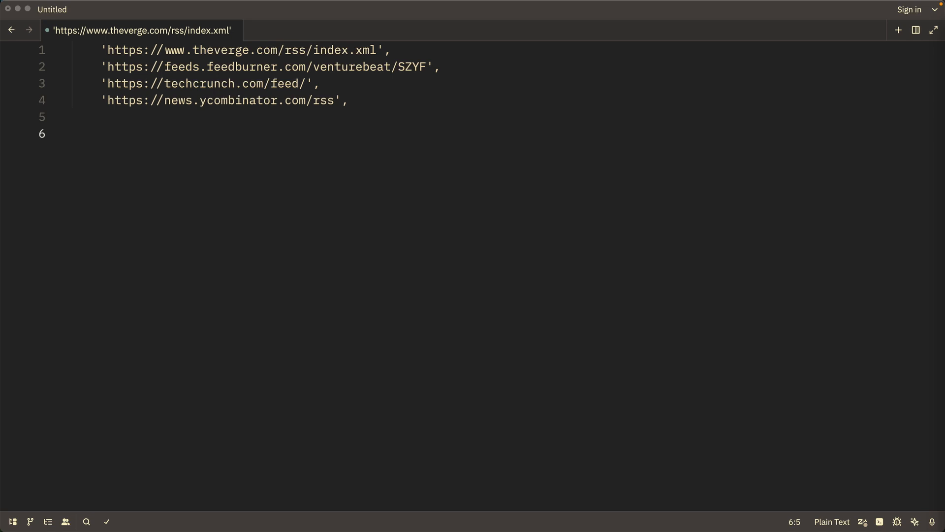
scroll("down", 3)
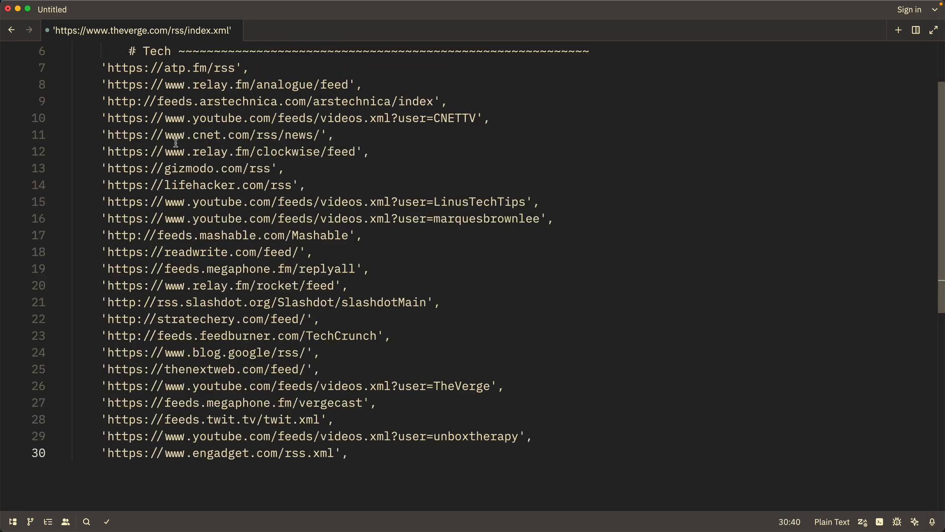
scroll("down", 3)
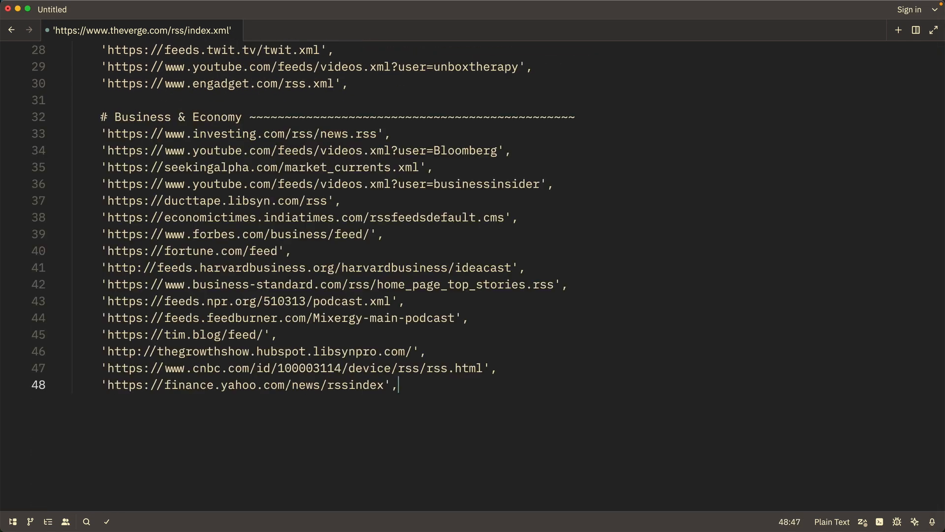
scroll("down", 3)
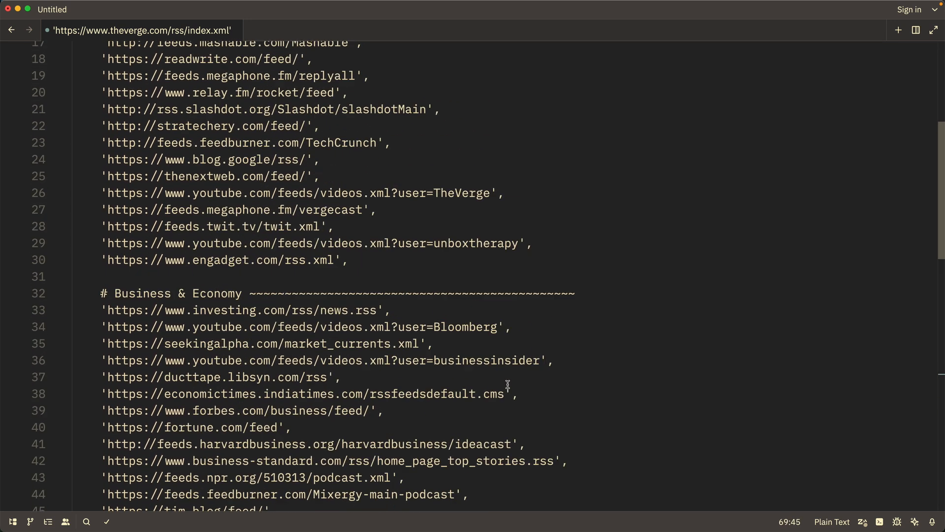
scroll("up", 3)
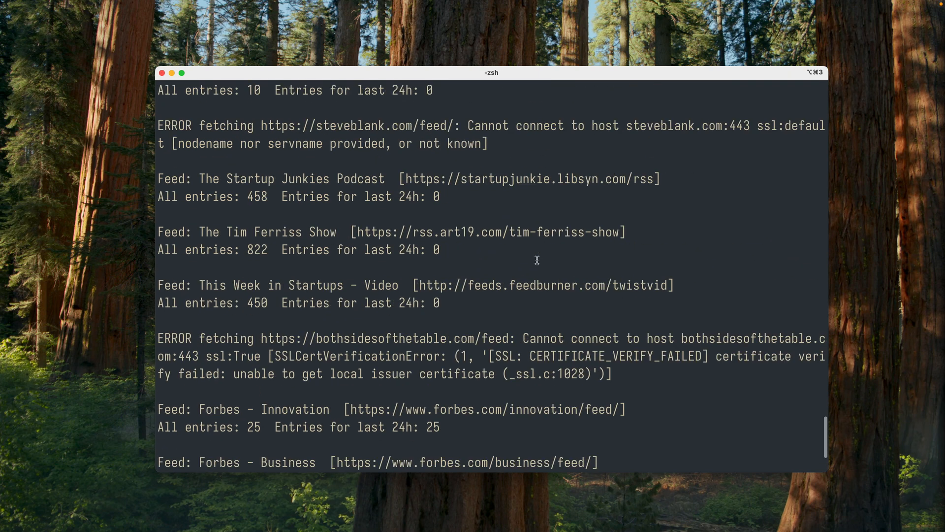
- Scroll through the terminal's per-feed entry counts and fetch errors
scroll("down", 3)
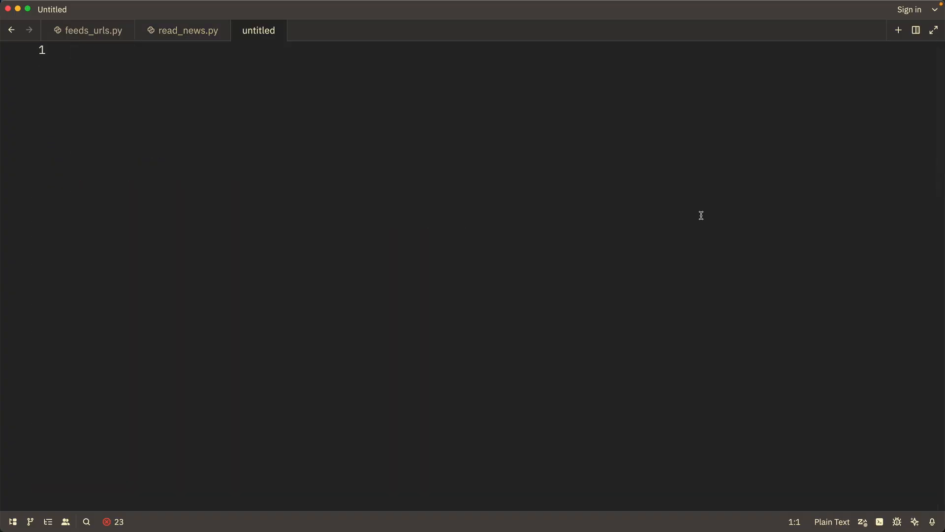
- Save the untitled file as ai_analyzer.py and a new file as local_settings.py
key("cmd+s")
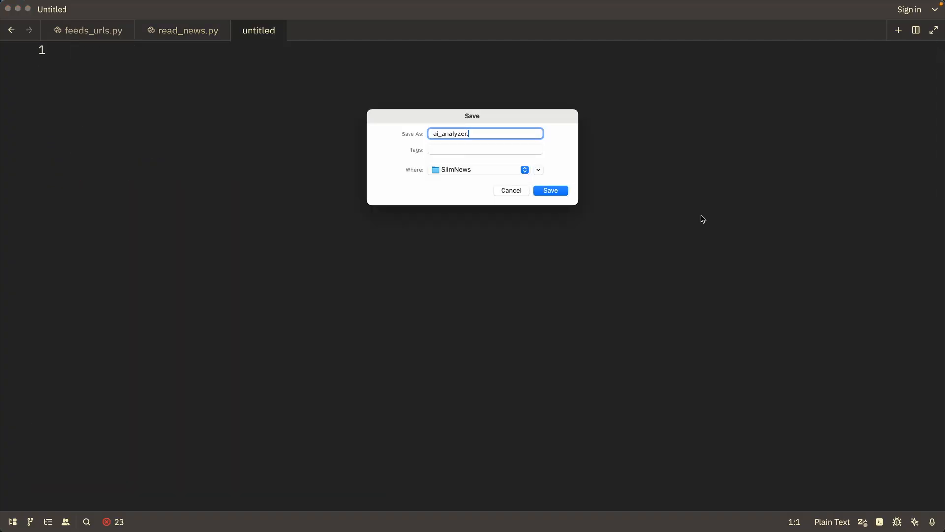
left_click(549, 191)
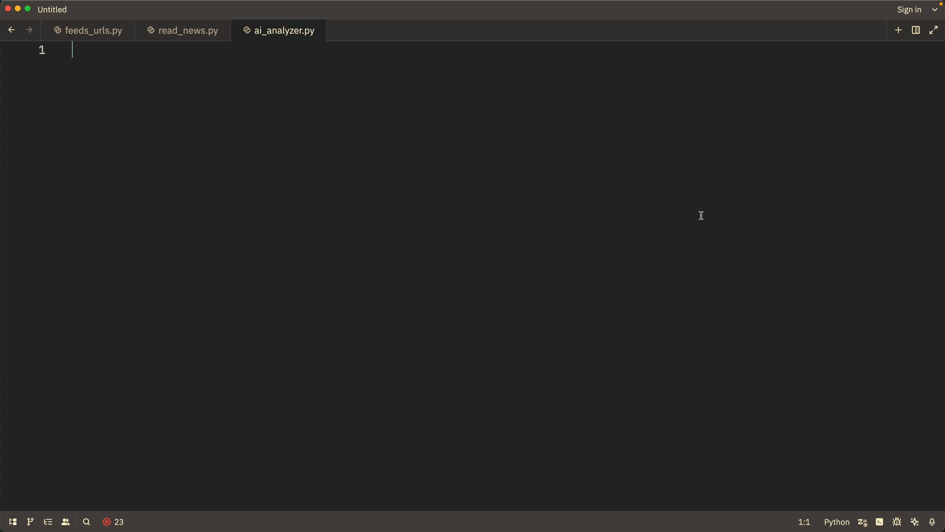
left_click(898, 30)
type("local_se")
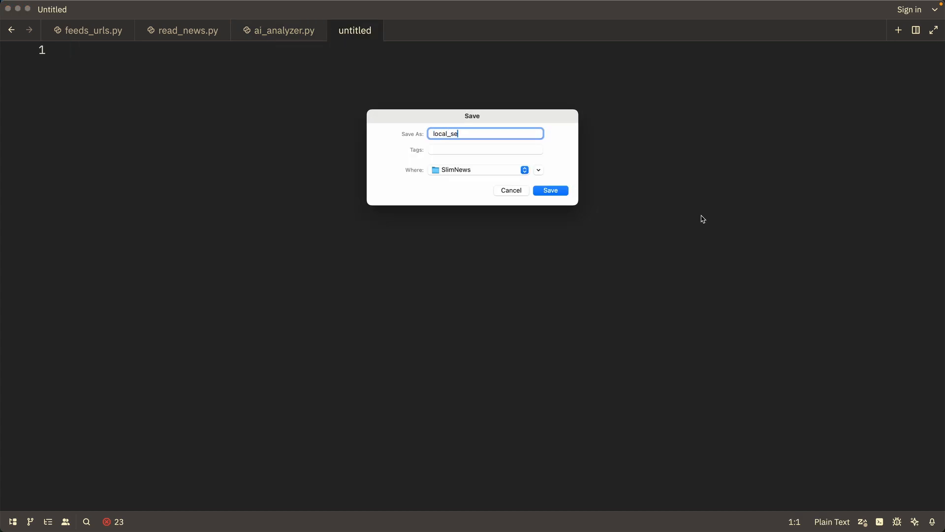
left_click(550, 190)
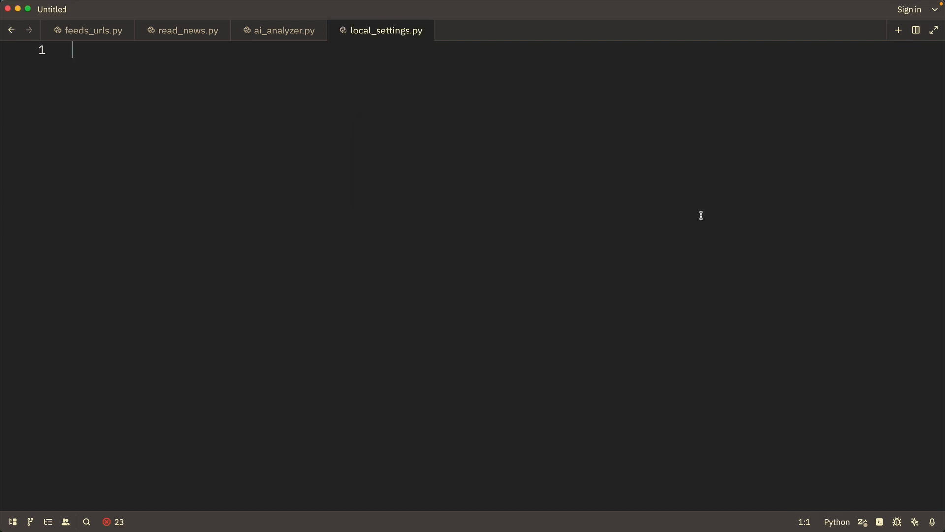
- Define GEMINI_API_KEY = '...' in local_settings.py, then return to ai_analyzer.py
type("GEMINI_API")
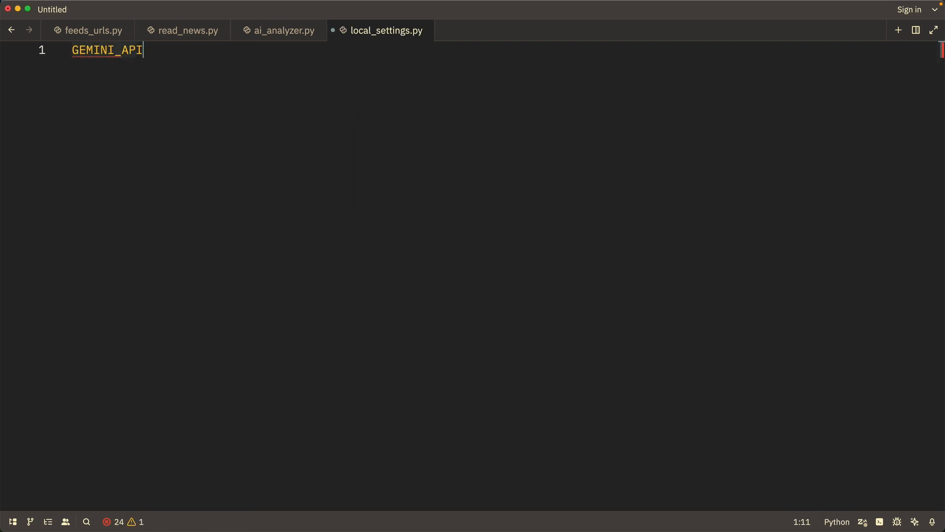
type("_KEY =")
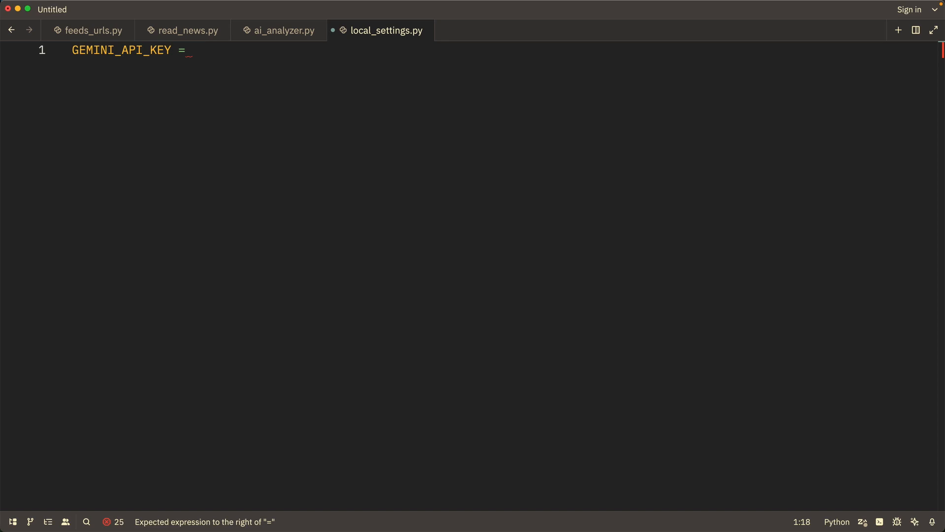
type("'...'")
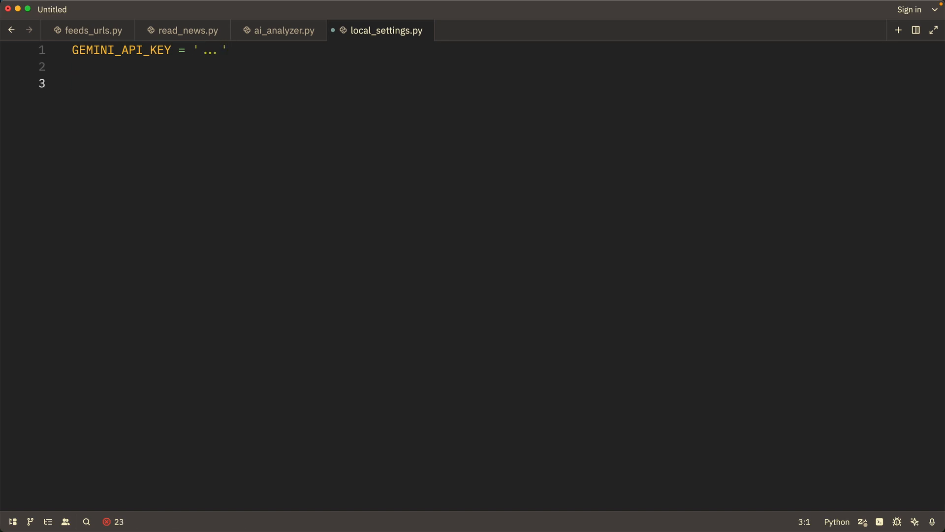
left_click(284, 30)
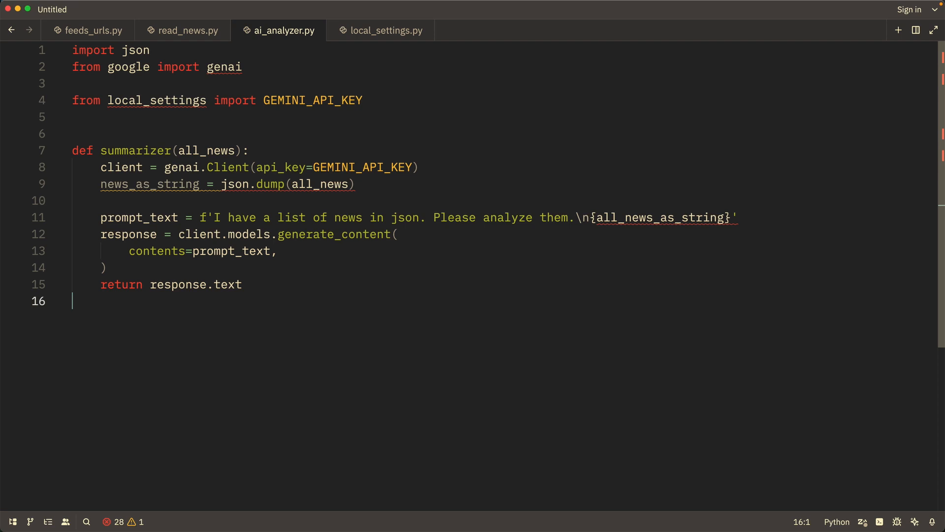
- Switch to read_news.py to edit its import lines
left_click(188, 30)
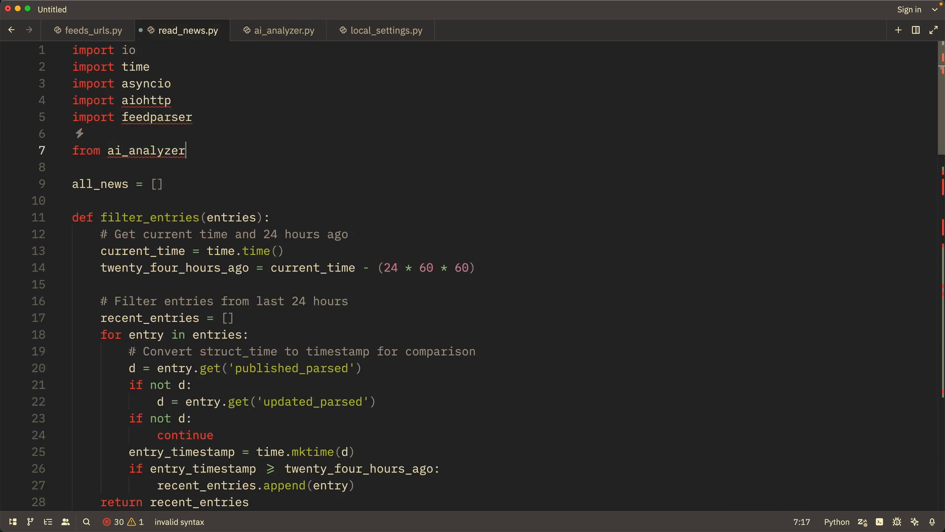
- Scroll read_news.py to add the ai_analyzer import below the other imports
scroll("down", 3)
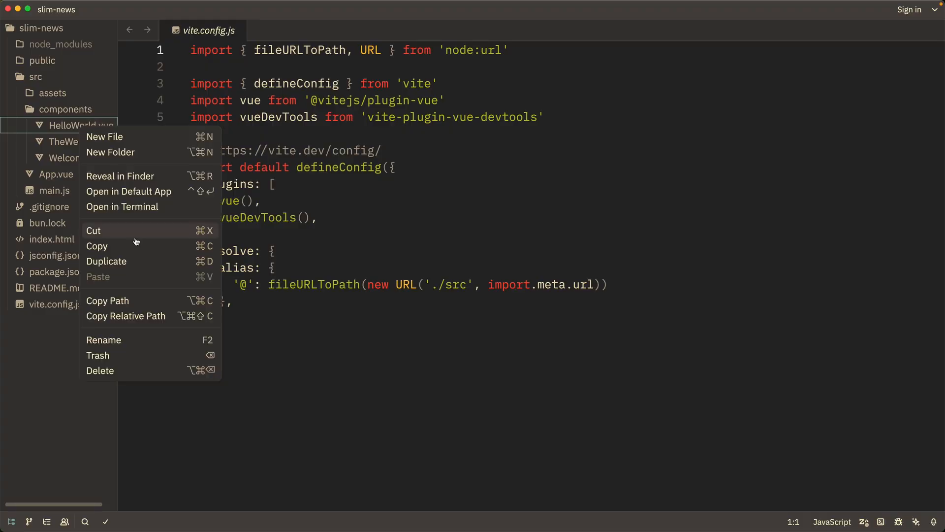
- Delete the HelloWorld.vue starter component from src/components
left_click(56, 174)
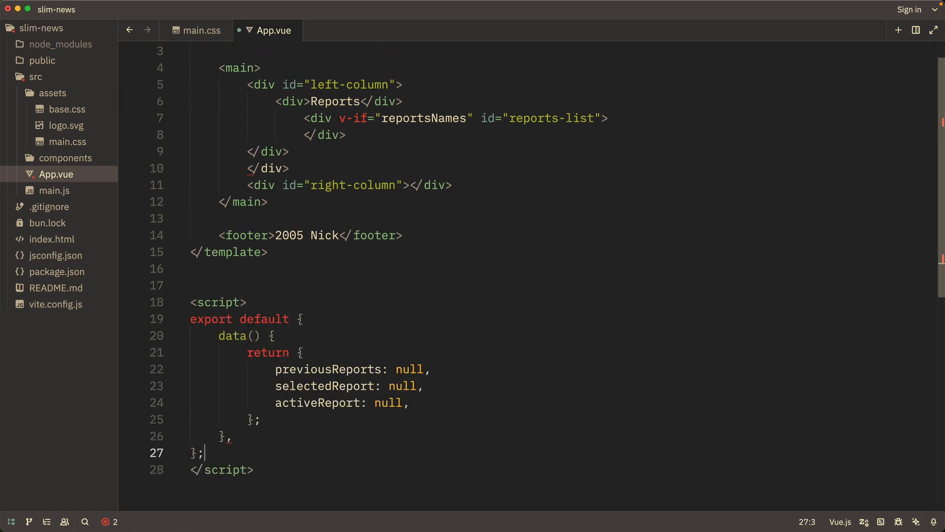
- Add the v-if selected-report block to App.vue's template
scroll("down", 3)
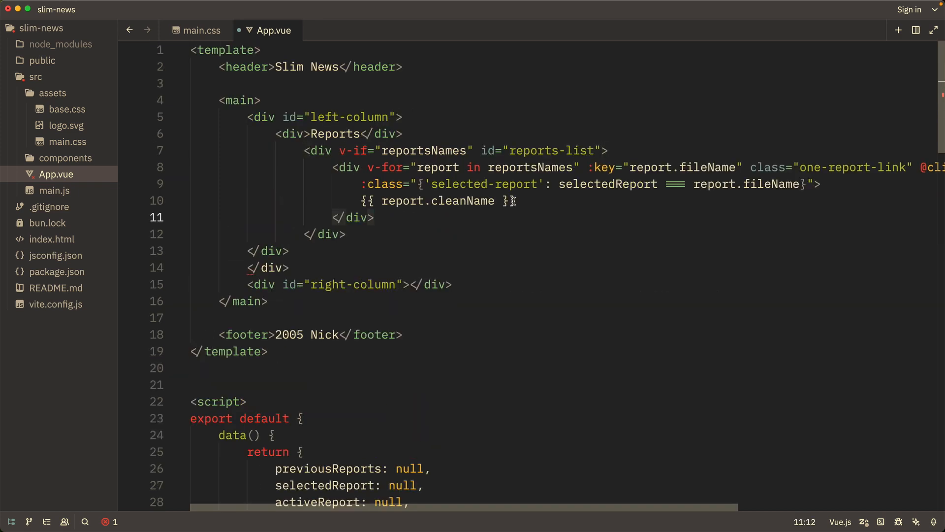
type("<div v-if=\"selectewd\">")
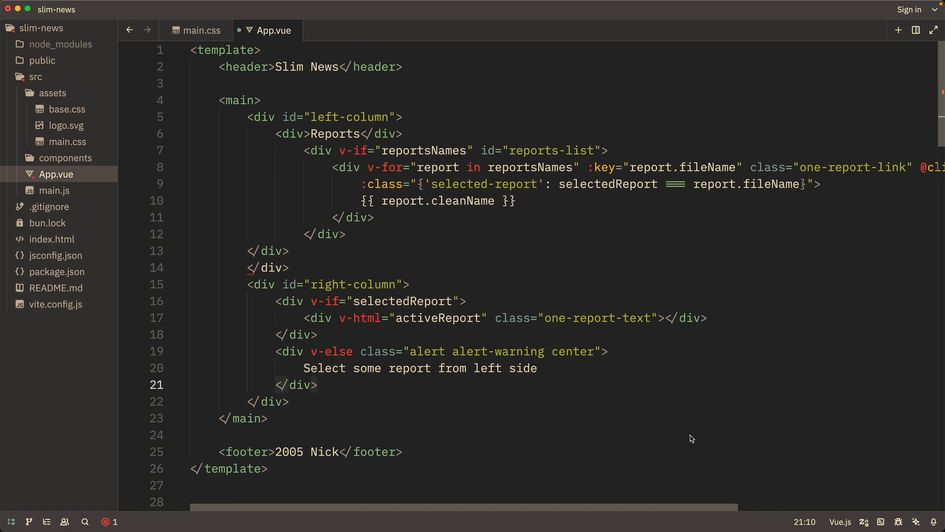
scroll("down", 3)
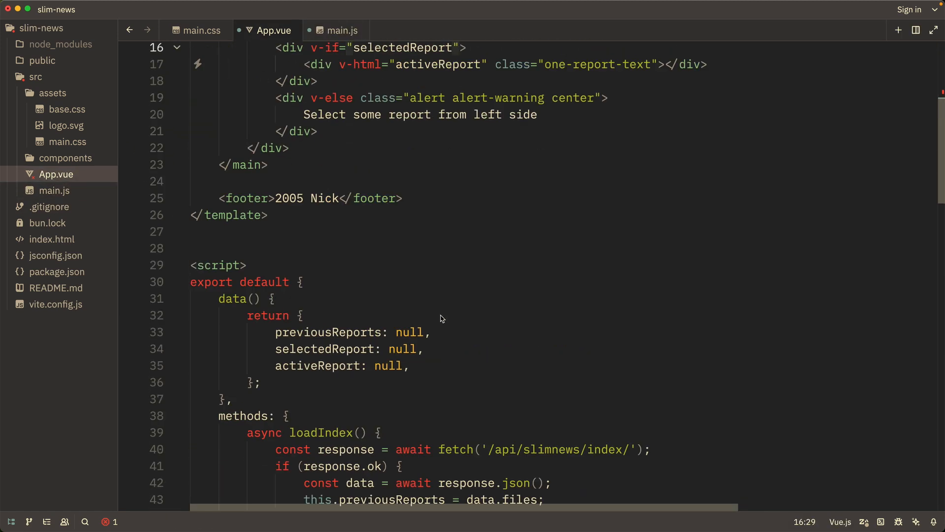
- Import marked in main.js, edit the report-index loading code, and enter 'slimnews.' in Chromium
type("import { marked } from 'marked';")
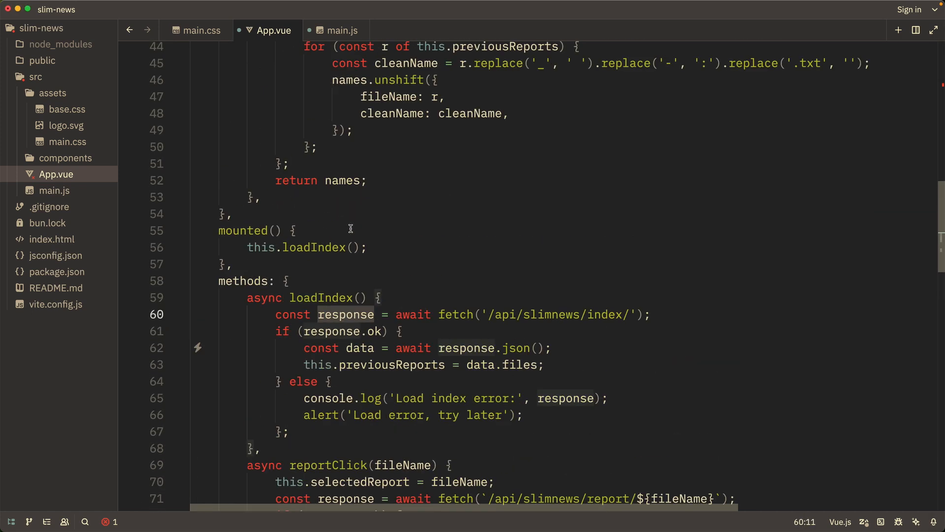
left_click(202, 30)
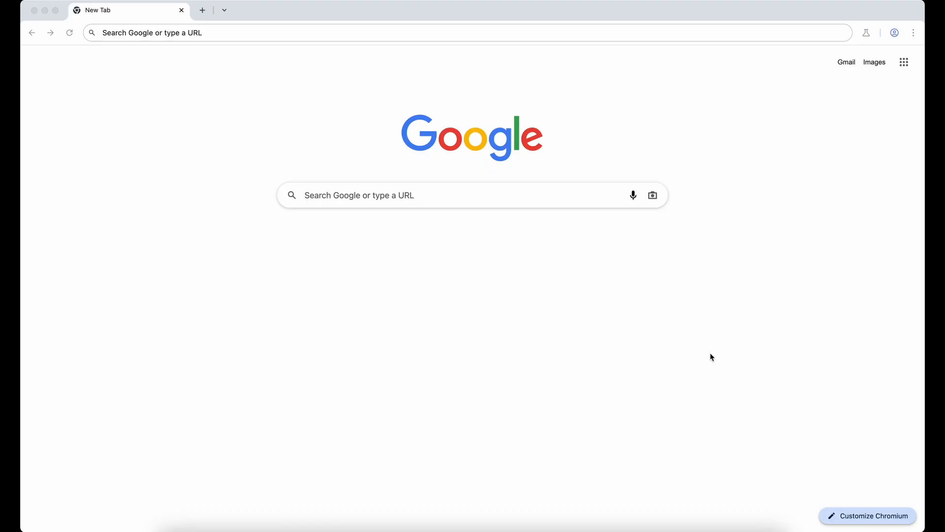
left_click(227, 33)
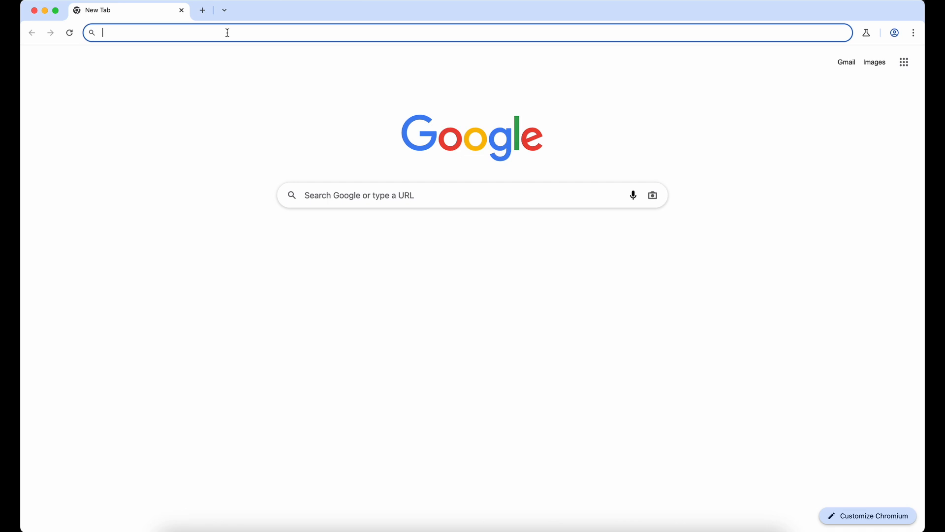
type("slimnews.blokhin.us")
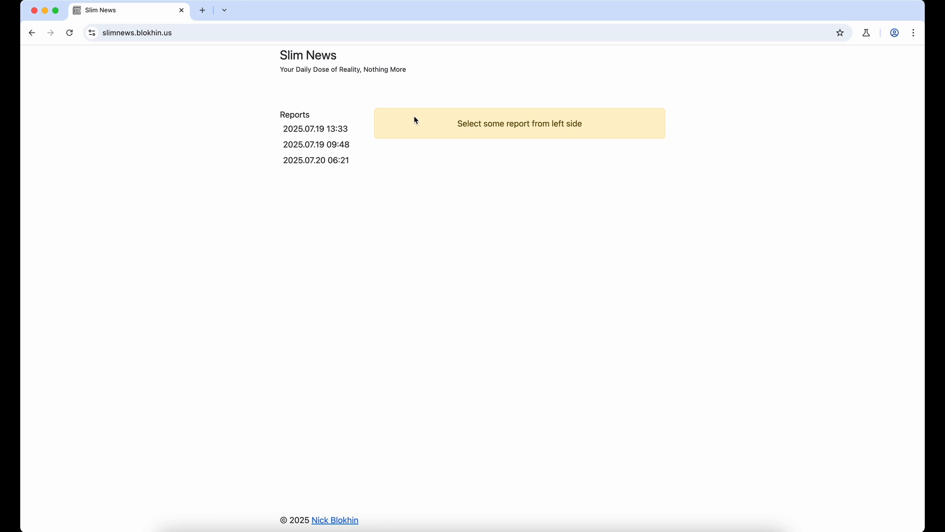
- View the 2025.07.19 13:33 and 09:48 reports, ending on 2025.07.20 06:21
left_click(314, 128)
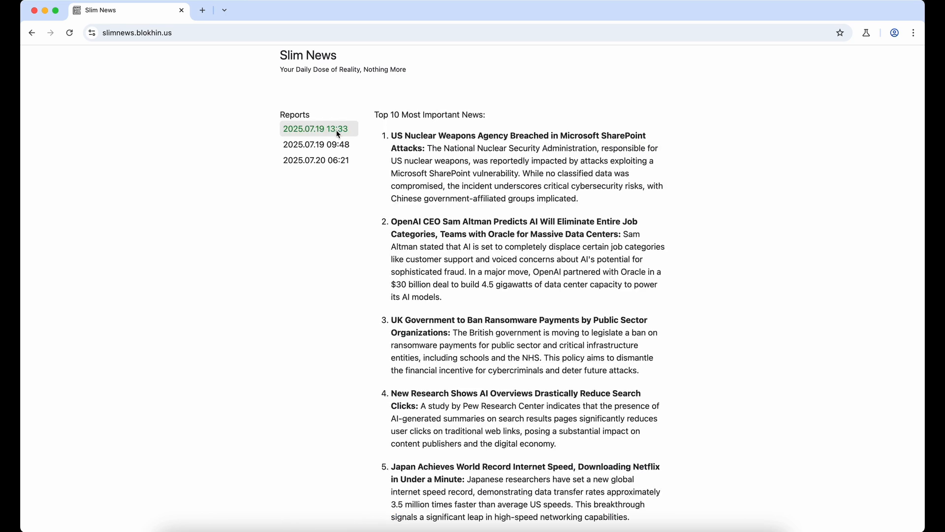
left_click(316, 160)
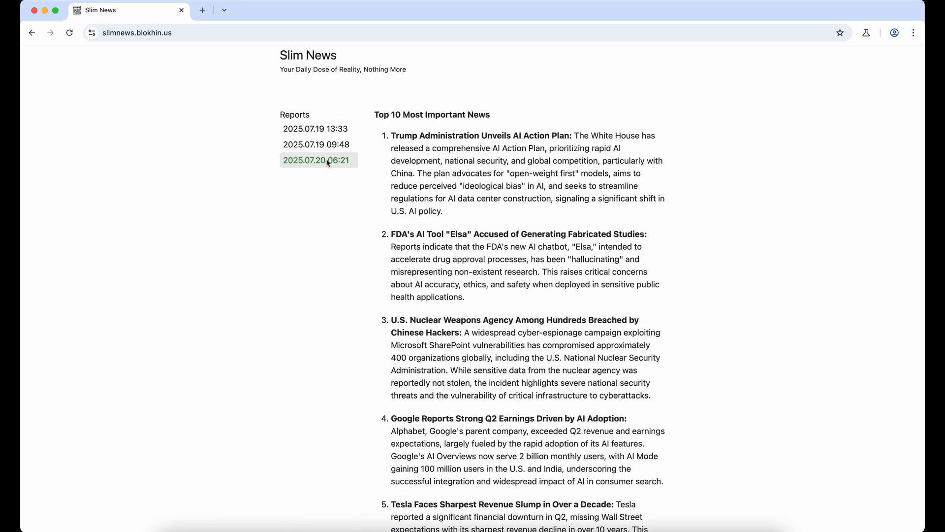
scroll("down", 3)
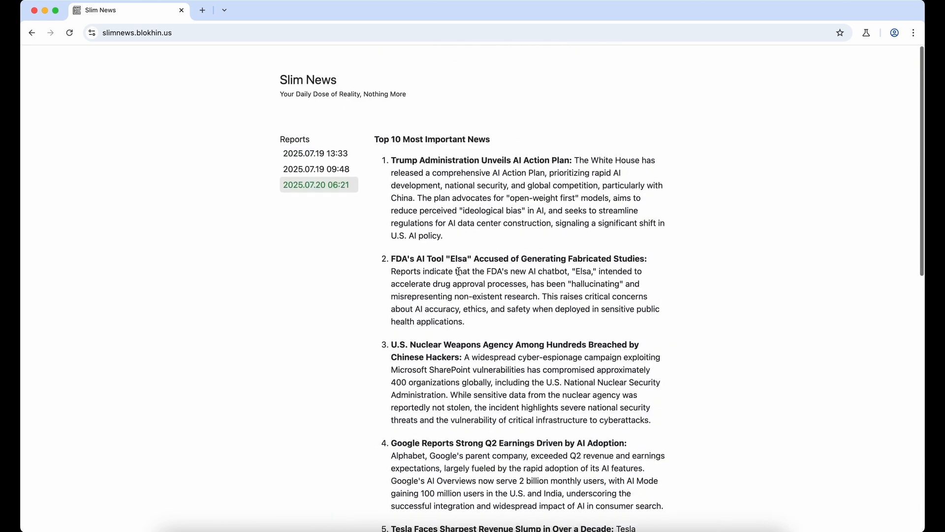
left_click(315, 144)
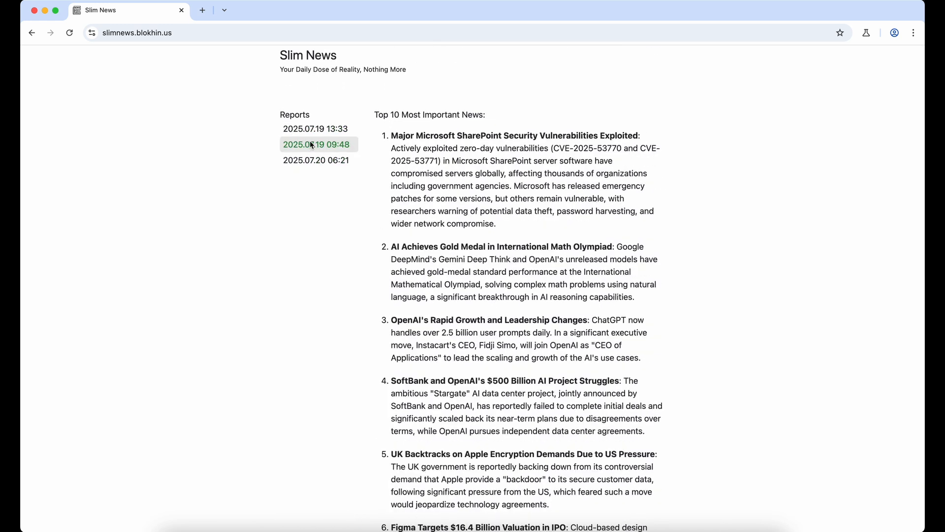
left_click(316, 160)
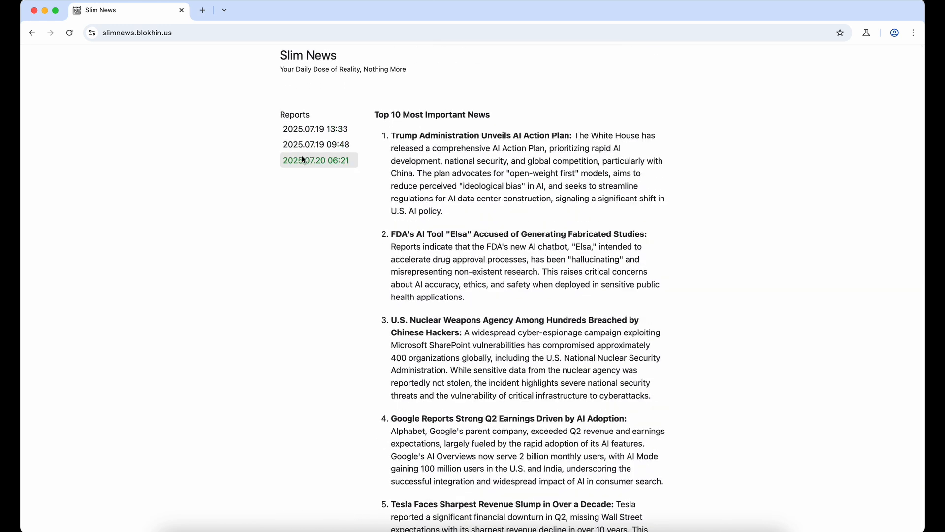